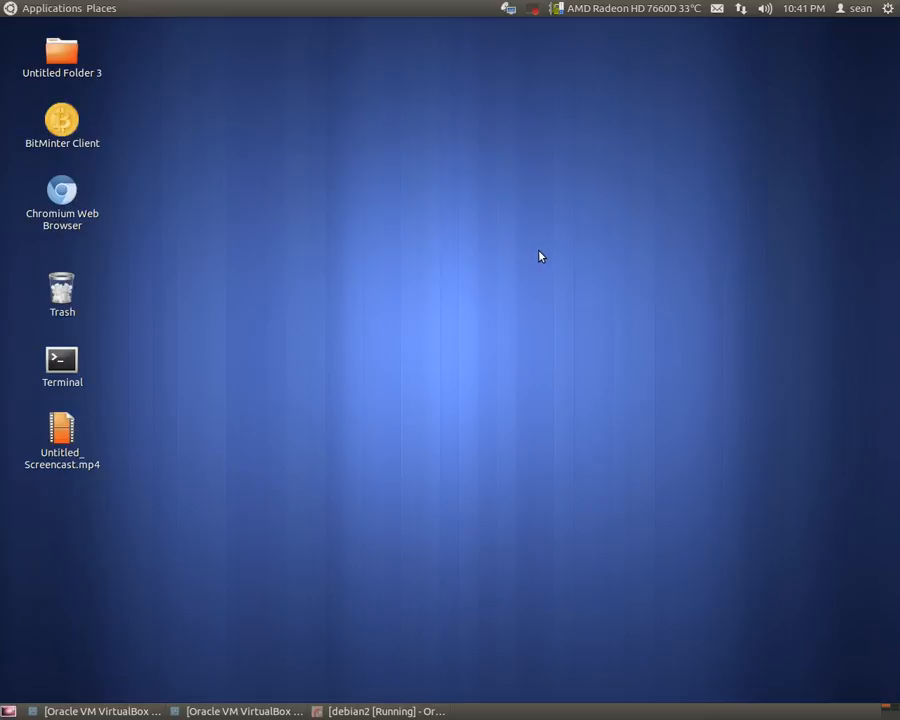
mouse_move(534, 253)
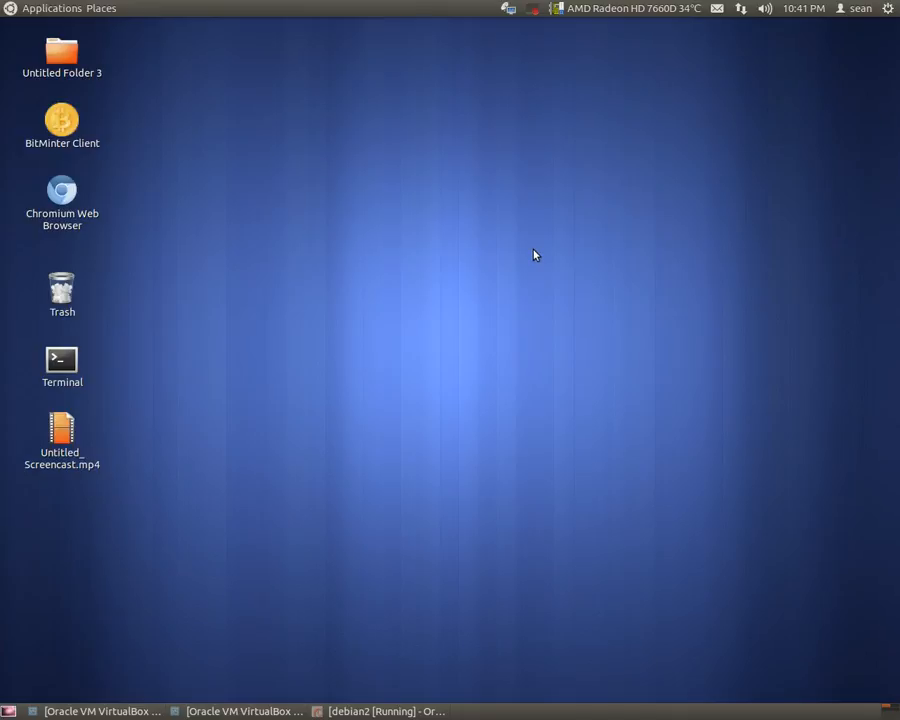
mouse_move(386, 429)
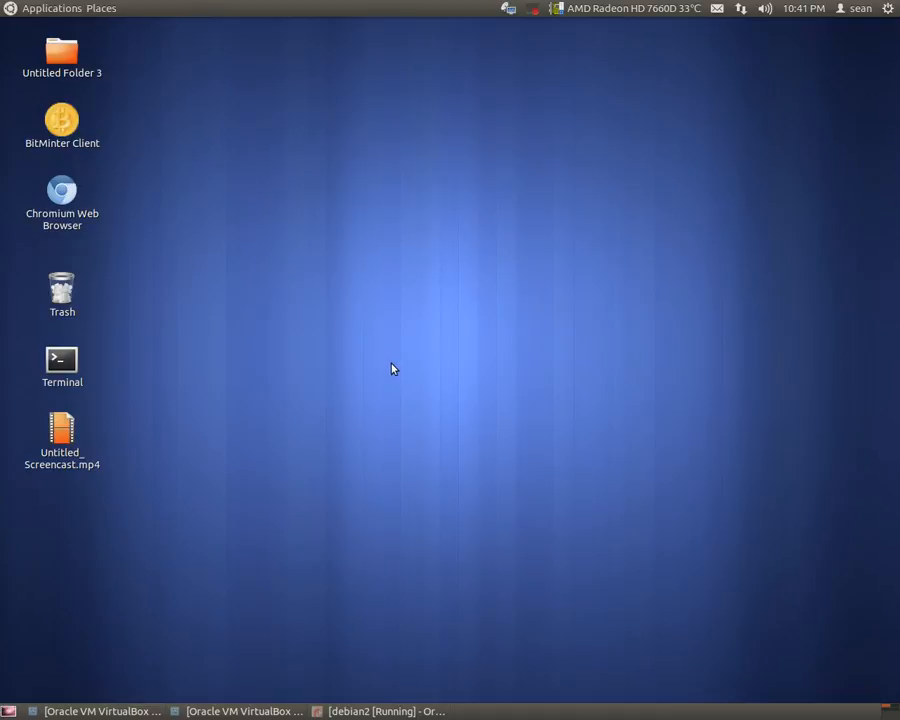
mouse_move(397, 360)
text(ping 192.)
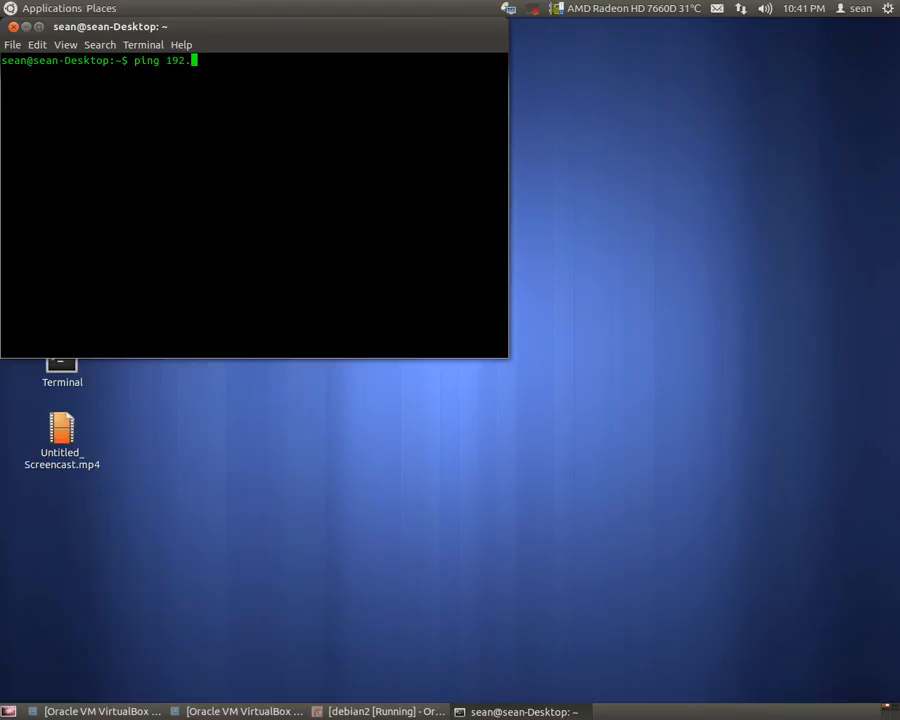
- Start a continuous ping to 192.168.1.3, receiving sub-millisecond replies
text(168.1.3)
key(Return)
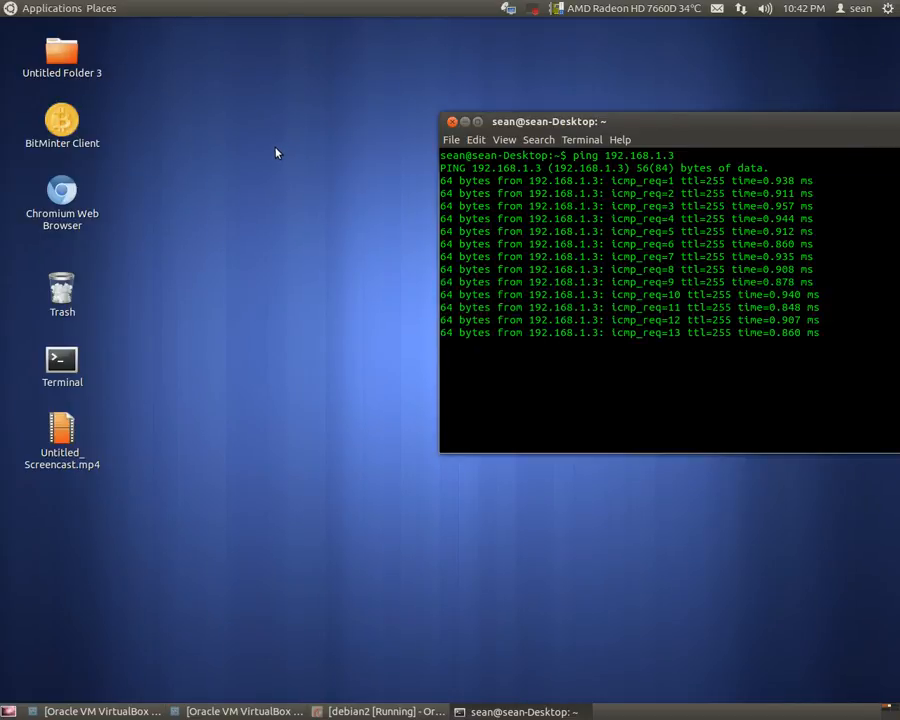
mouse_move(165, 339)
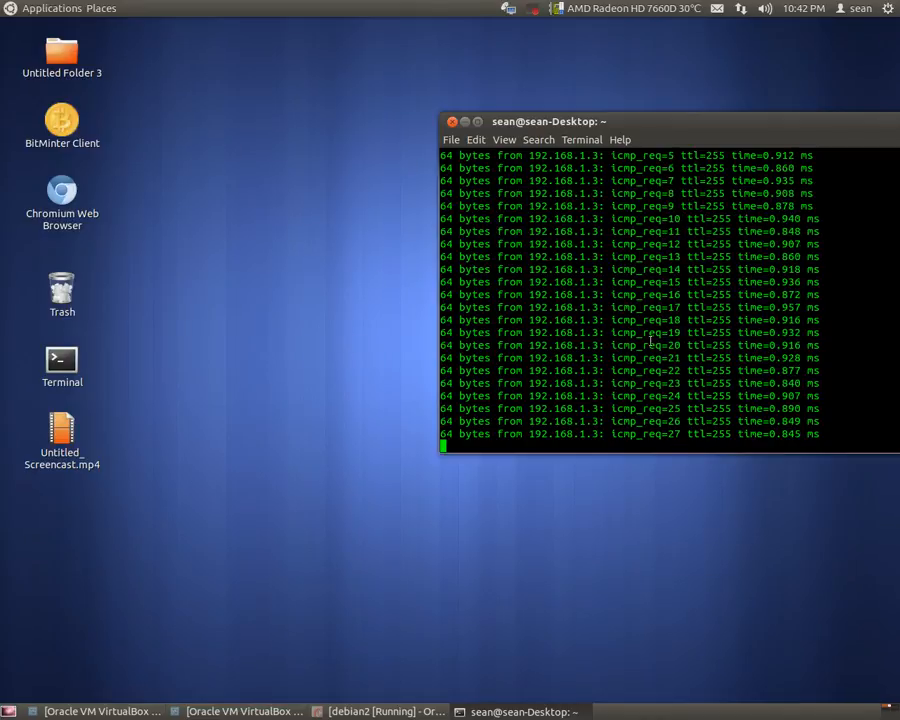
mouse_move(297, 356)
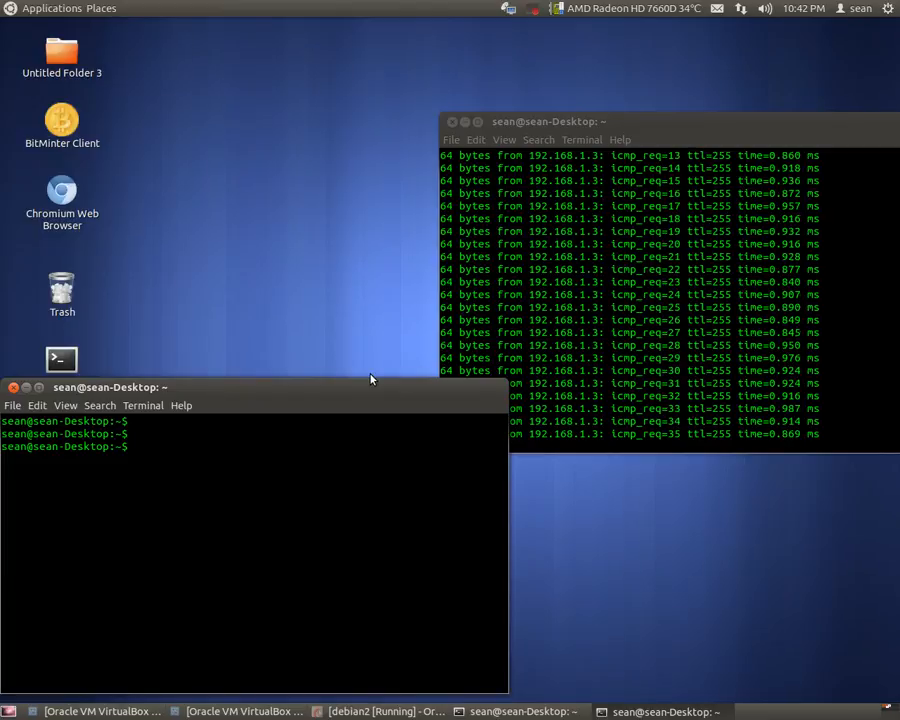
- Prepare sudo hping3 -S 192.168.1.3 --flood in a second terminal without running it
text(sudo hp)
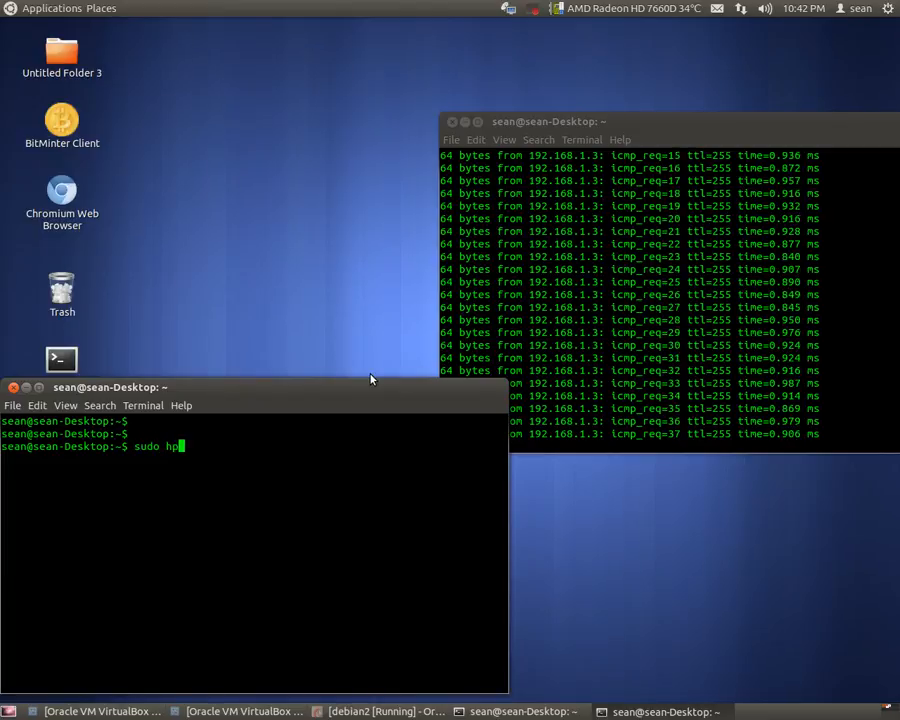
text(ing3)
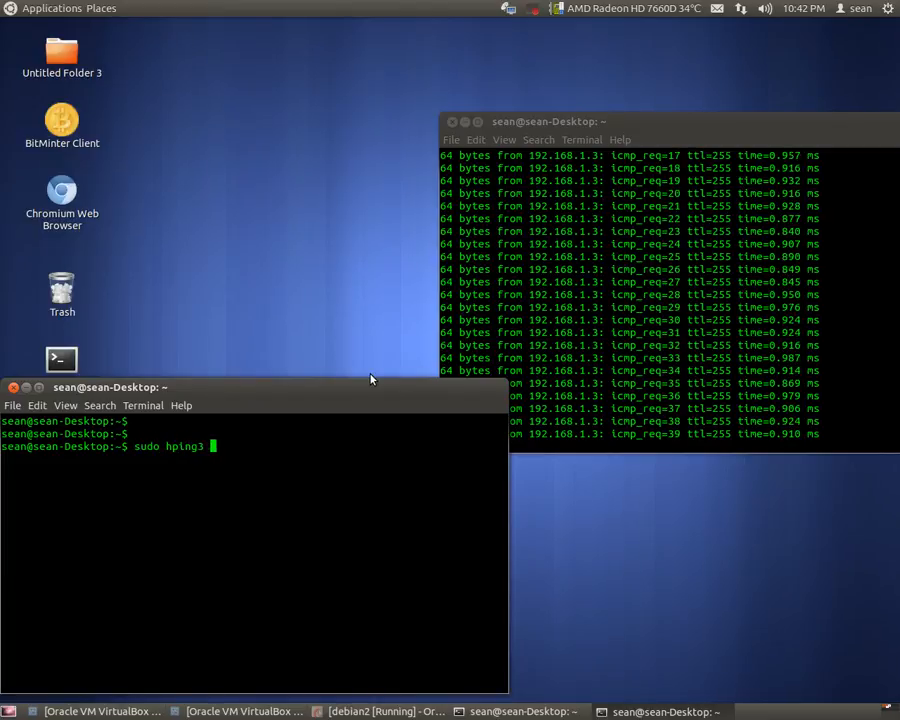
text(-S)
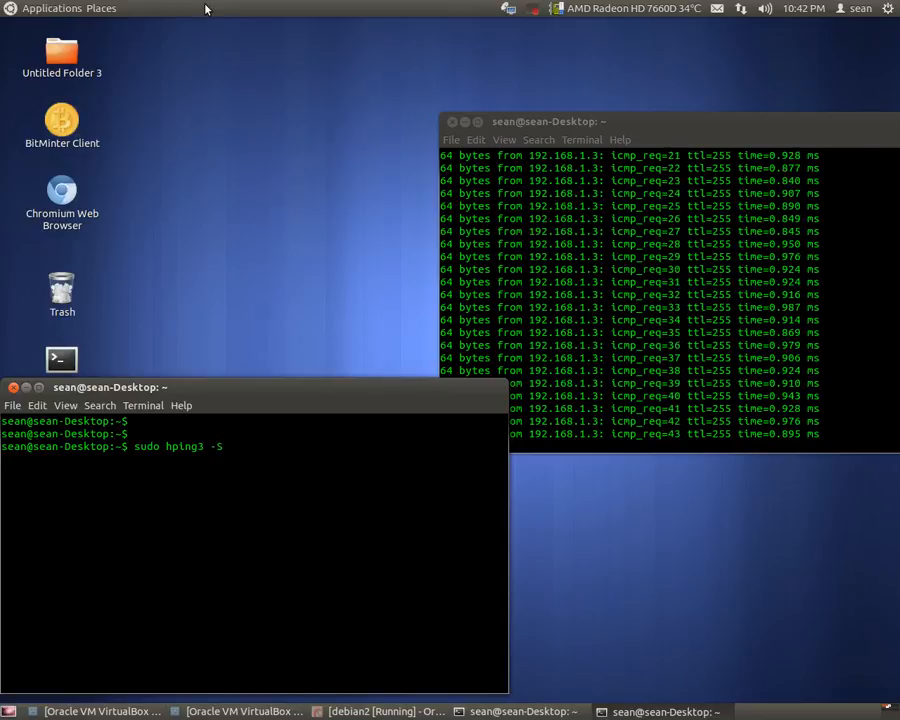
text(192.168.1)
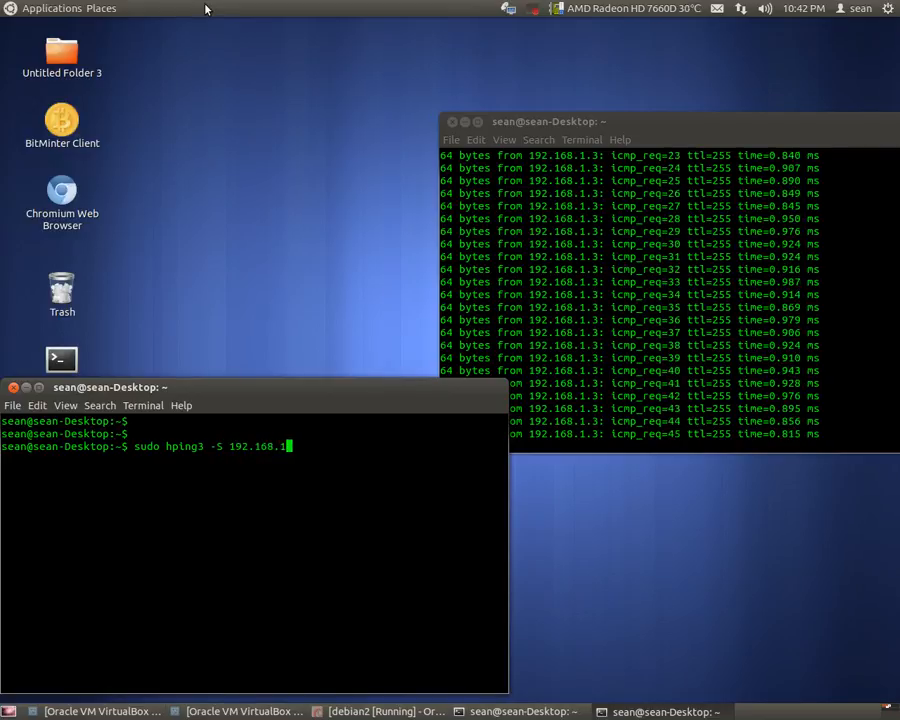
text(.3 --)
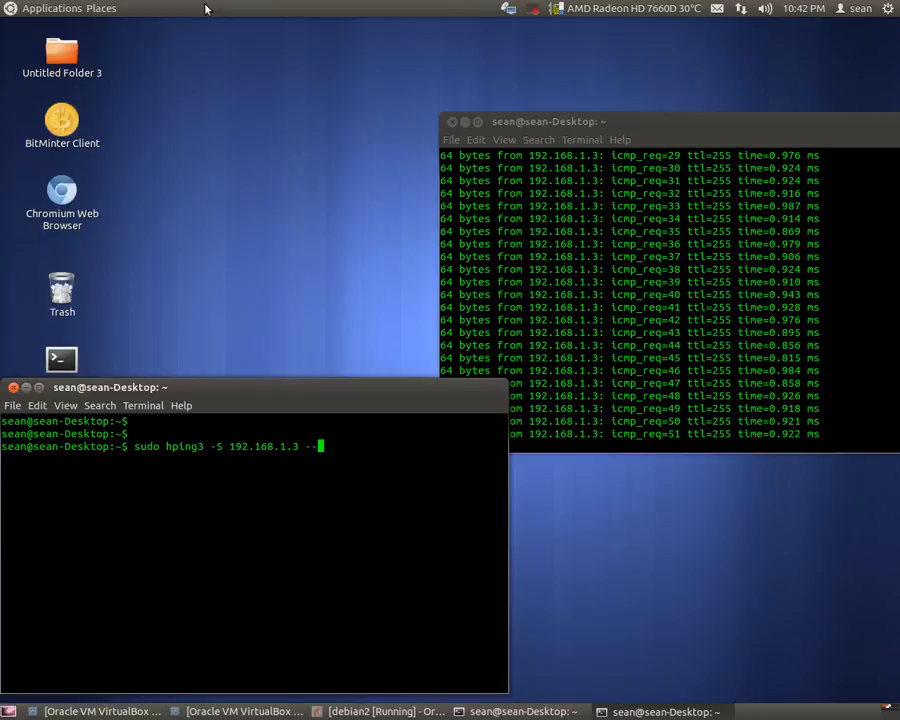
text(flood)
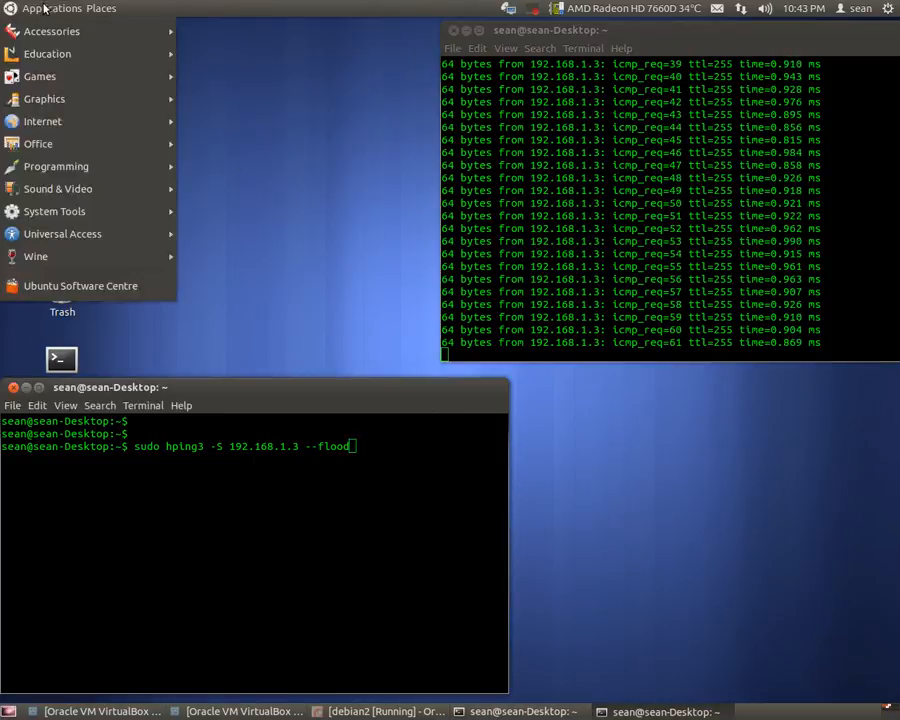
- Launch Wireshark and start a live capture on the eth0 interface
click(42, 121)
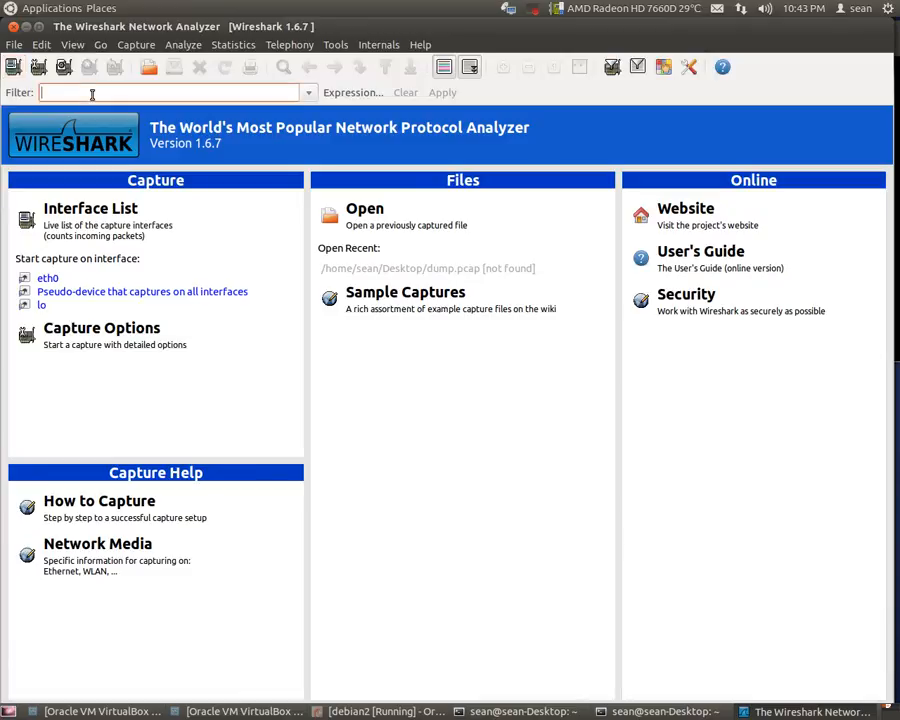
click(150, 44)
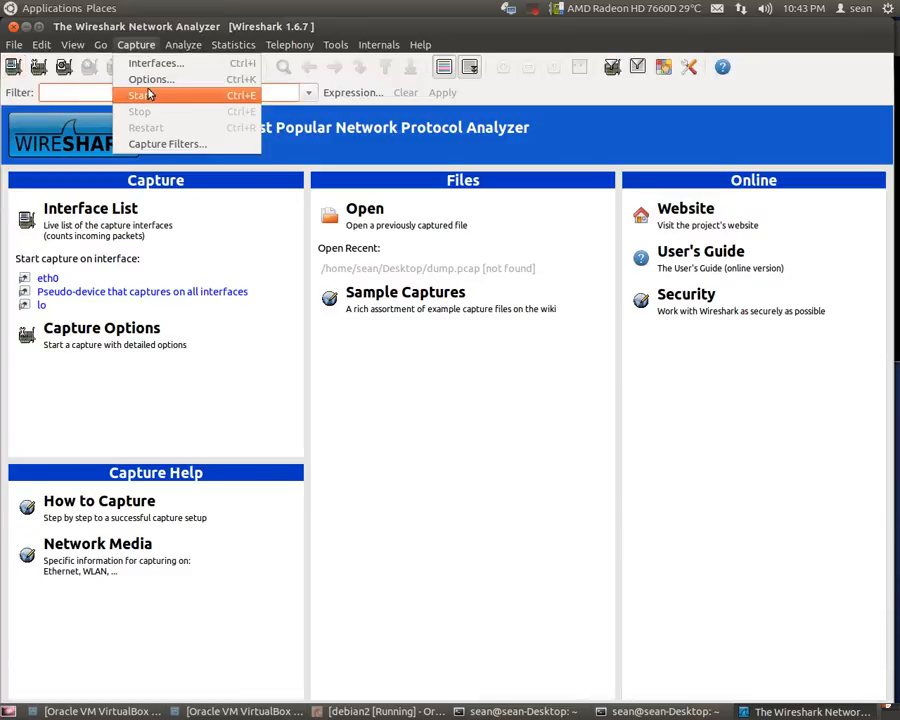
click(181, 63)
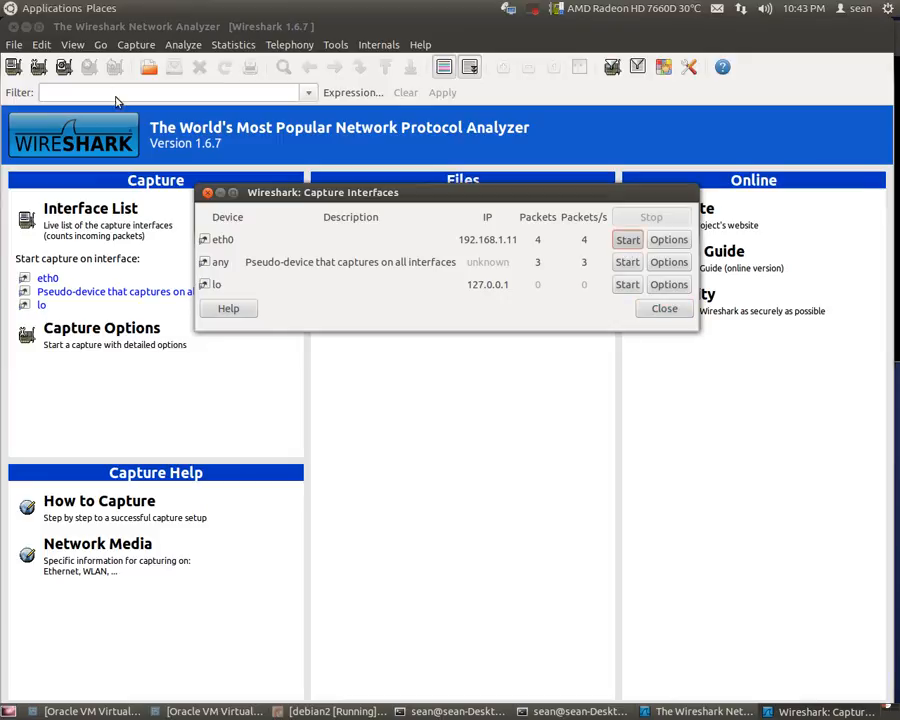
click(627, 239)
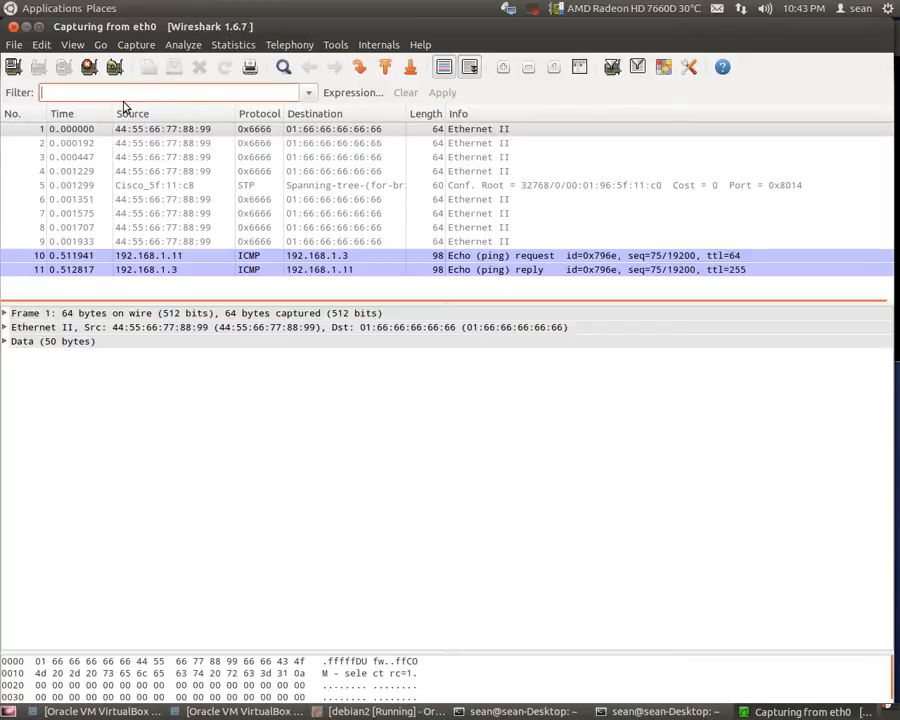
- Apply the display filter tcp.flags.syn to the live capture
text(tcp.flags)
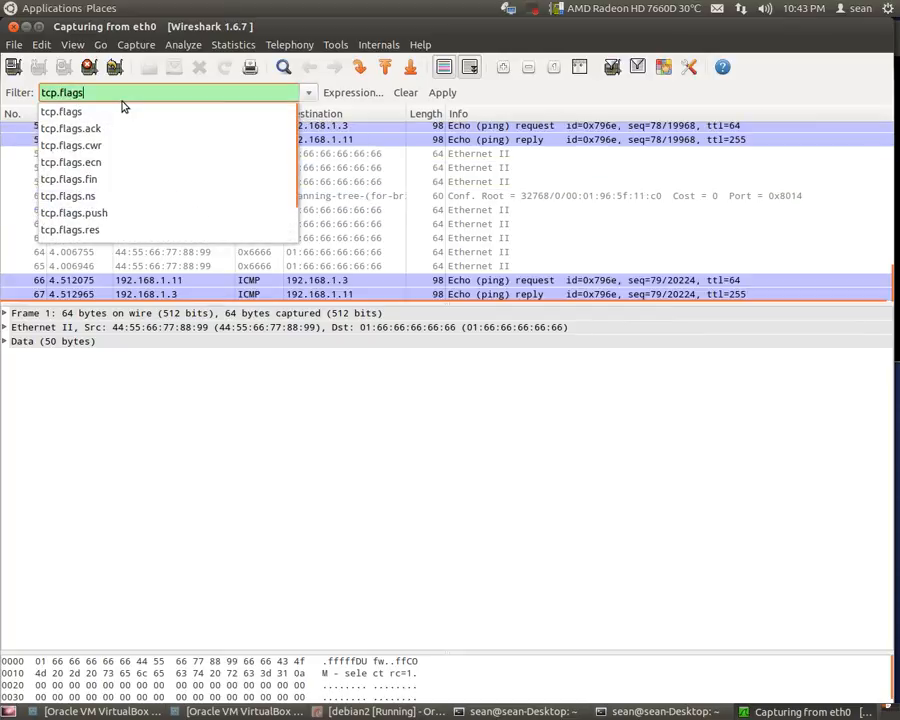
text(.)
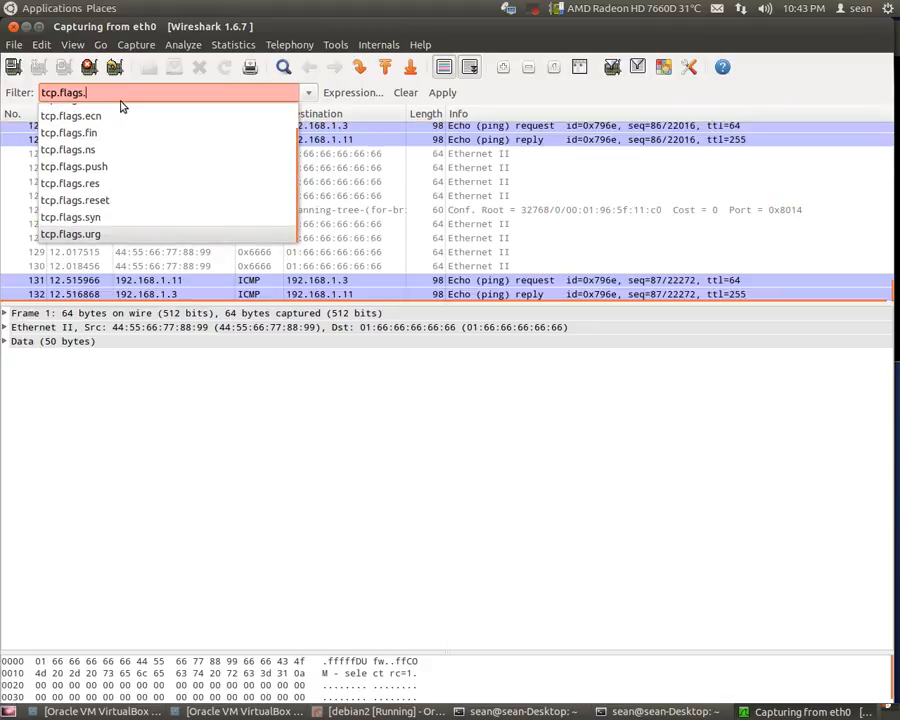
click(70, 216)
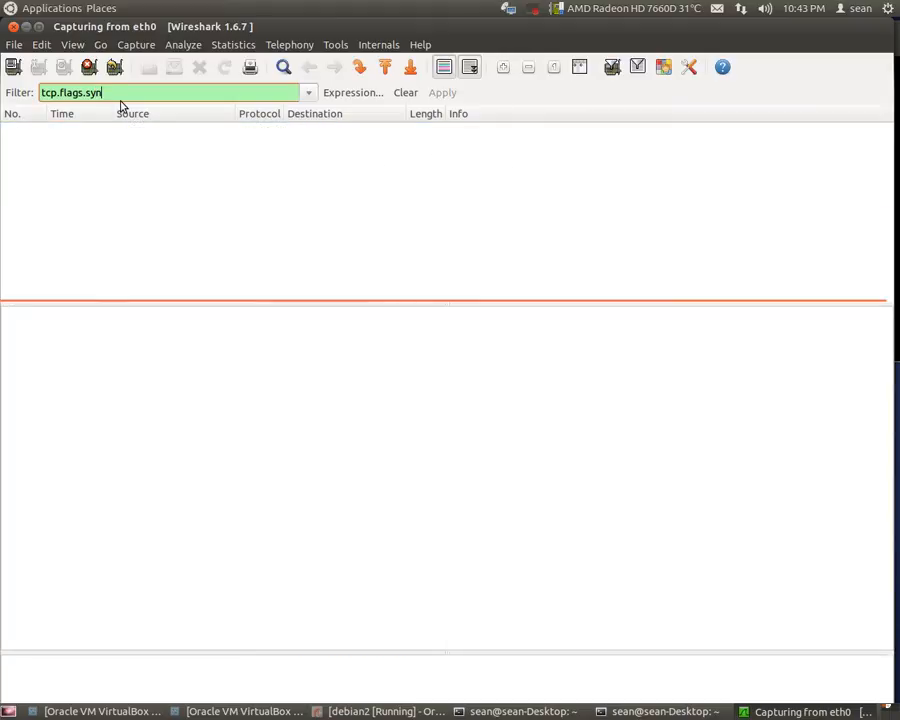
mouse_move(169, 177)
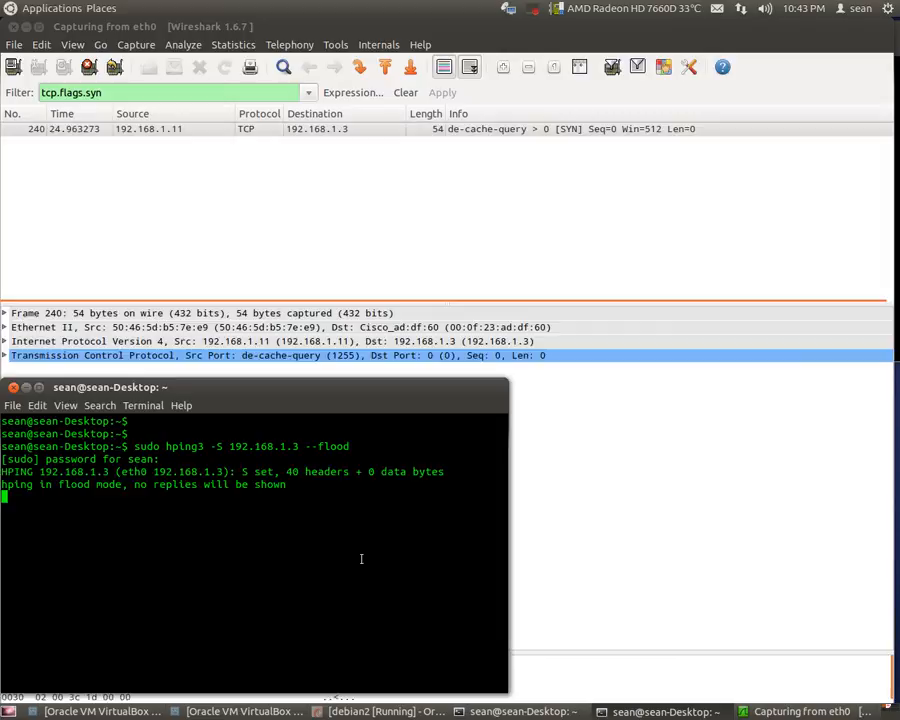
mouse_move(340, 258)
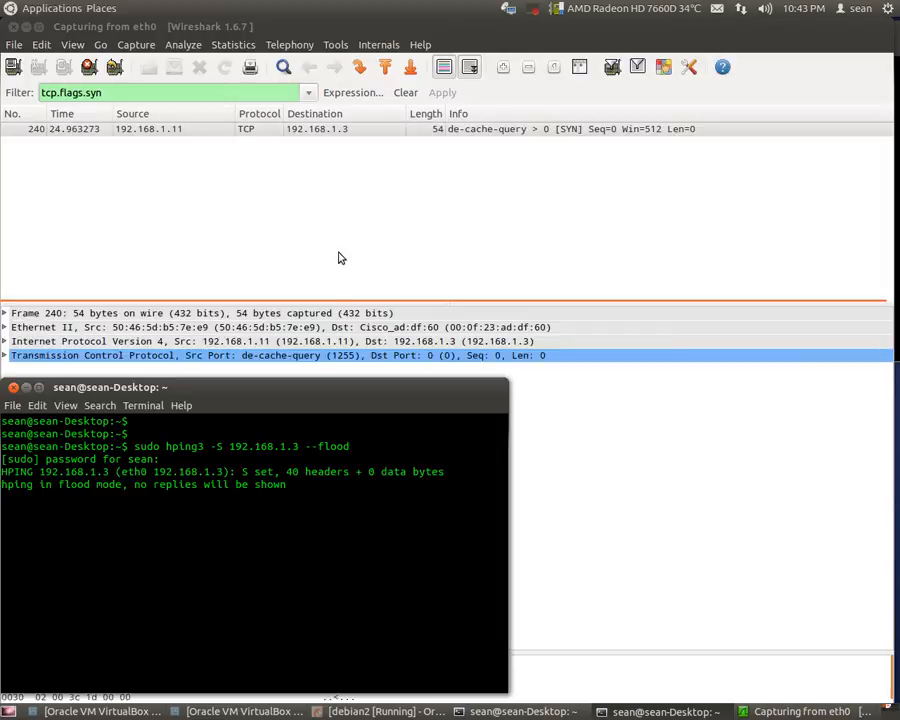
mouse_move(258, 200)
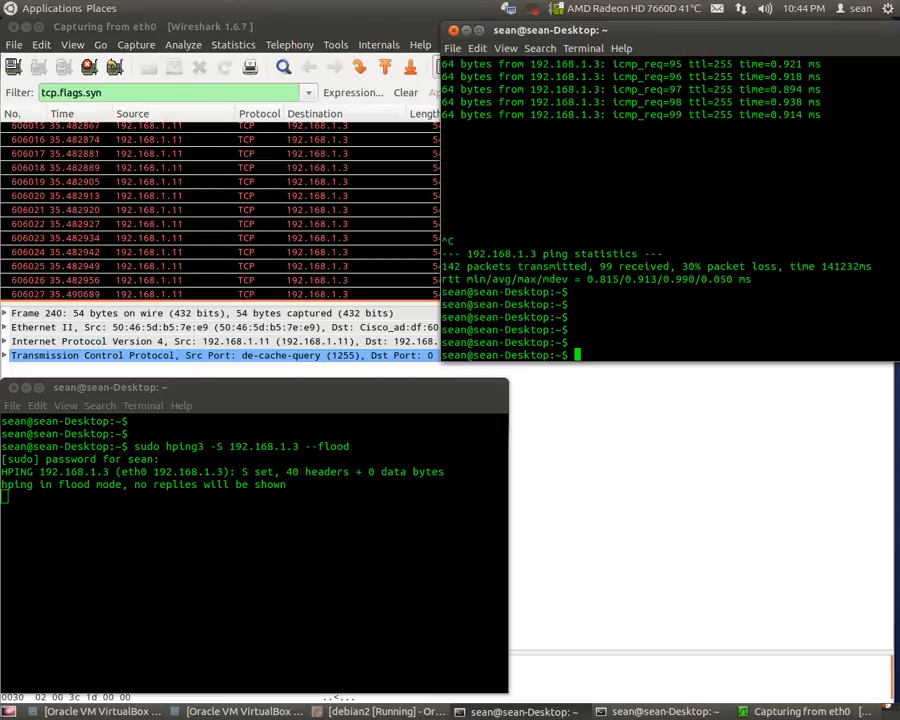
- Restart the ping to 192.168.1.3 and re-enter the hping3 --flood command
text(ping 192.168.1.3)
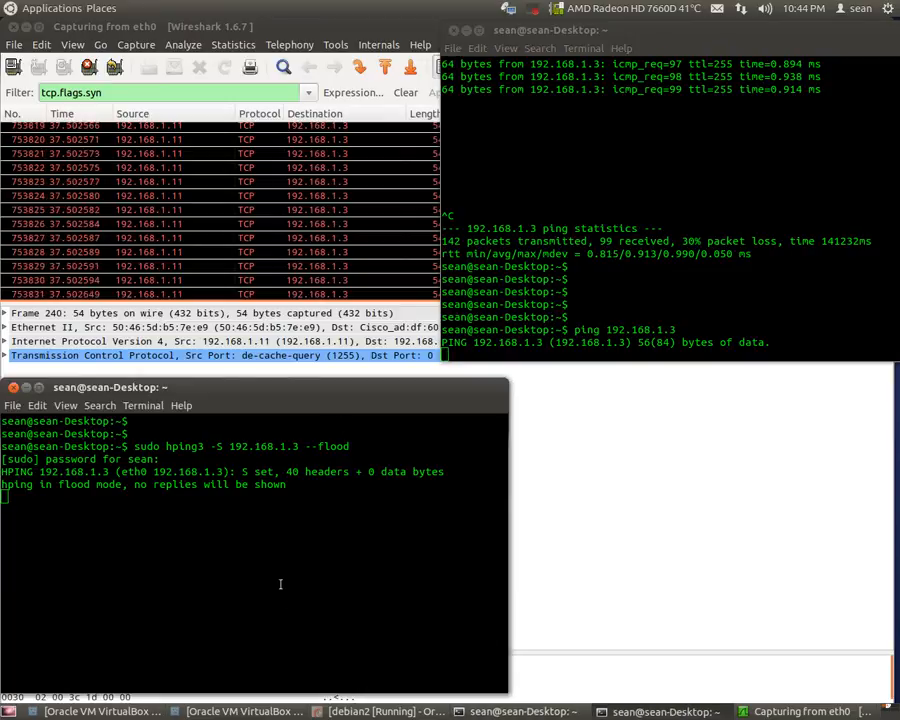
key(ctrl+c)
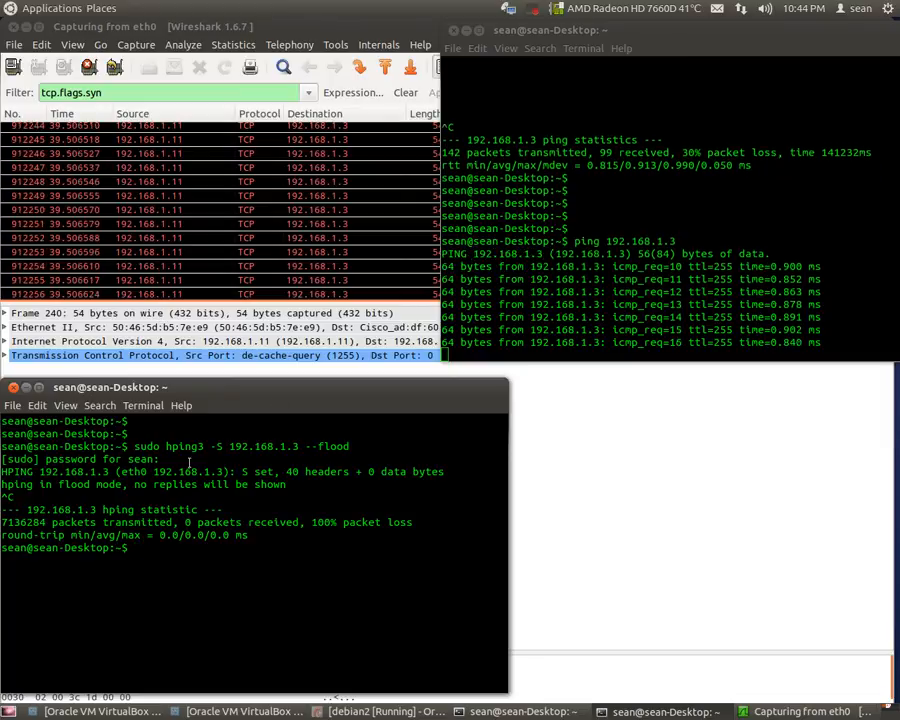
text(sudo hping3 -S 192.168.1.3 --flood)
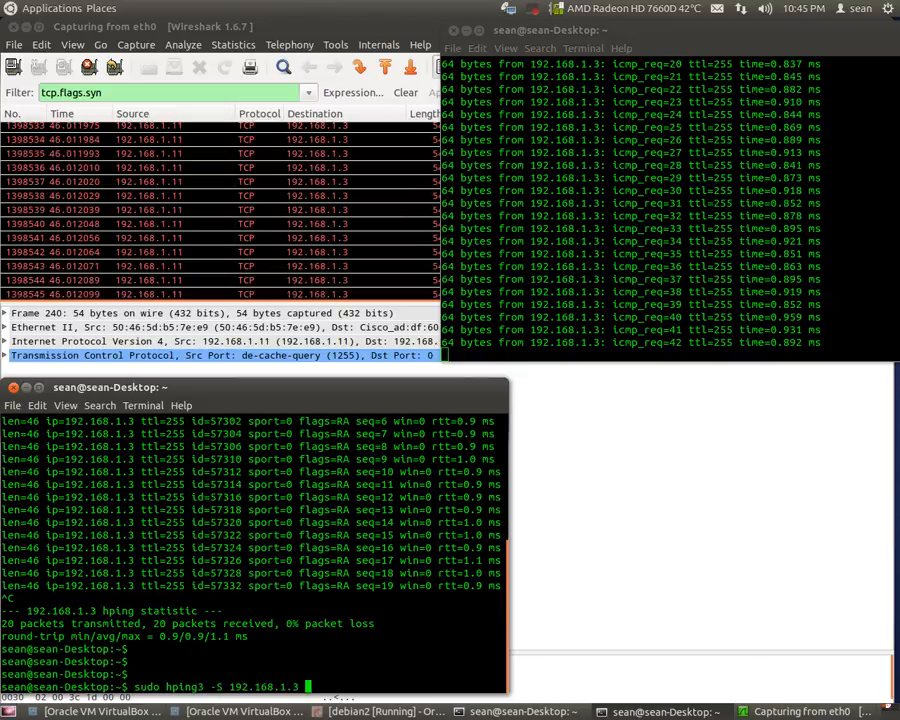
- Begin re-entering the --flood option for the hping3 SYN command
text(--f)
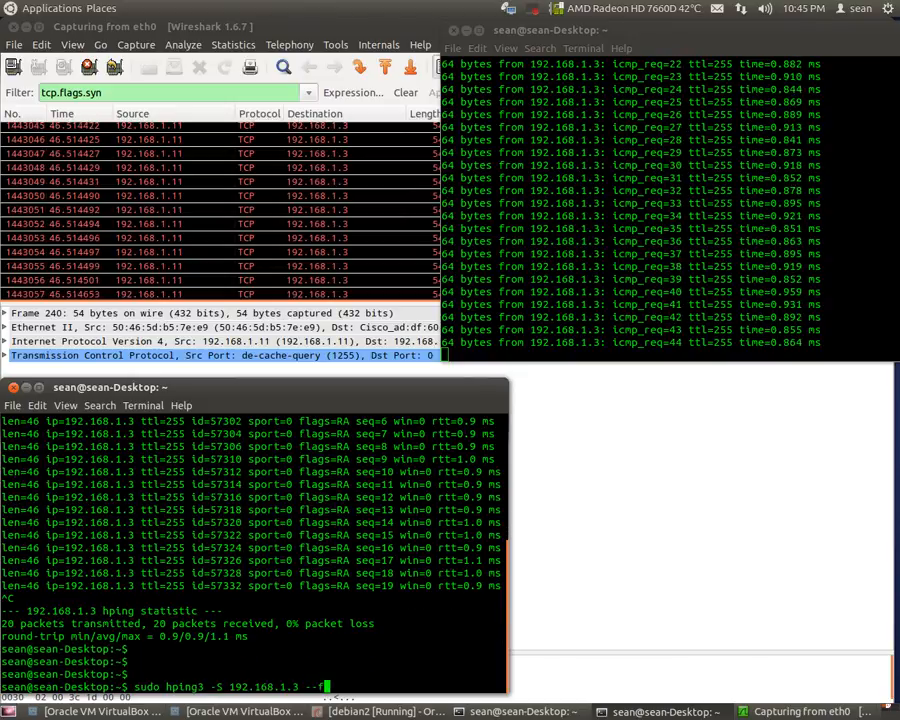